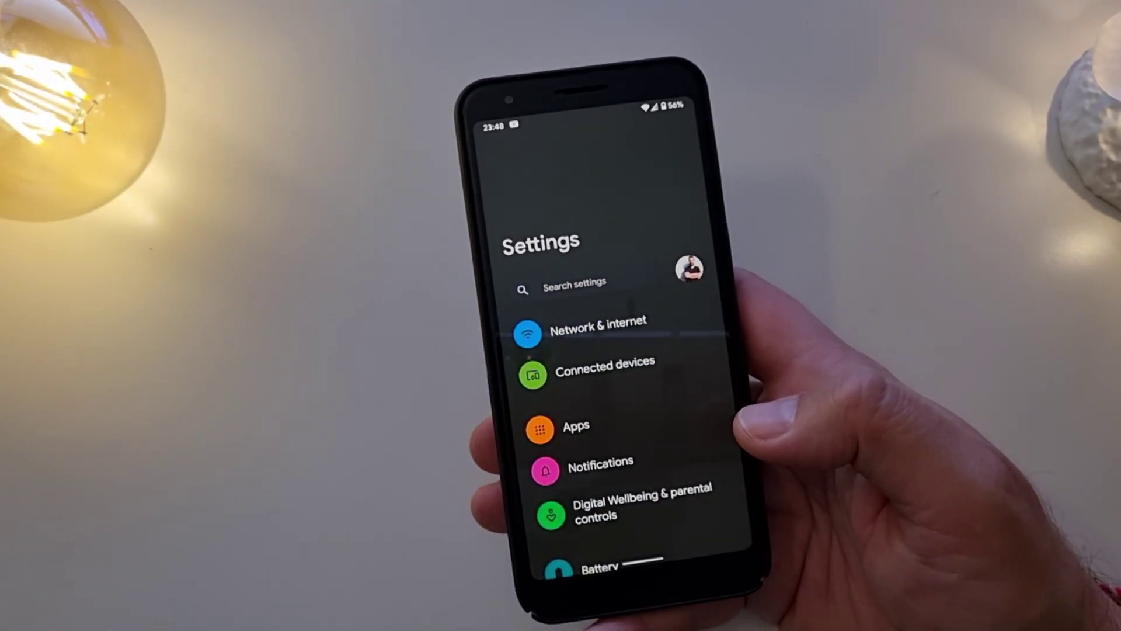
Step: Scroll down and open the style options in Styles and wallpapers
scroll("down", 3)
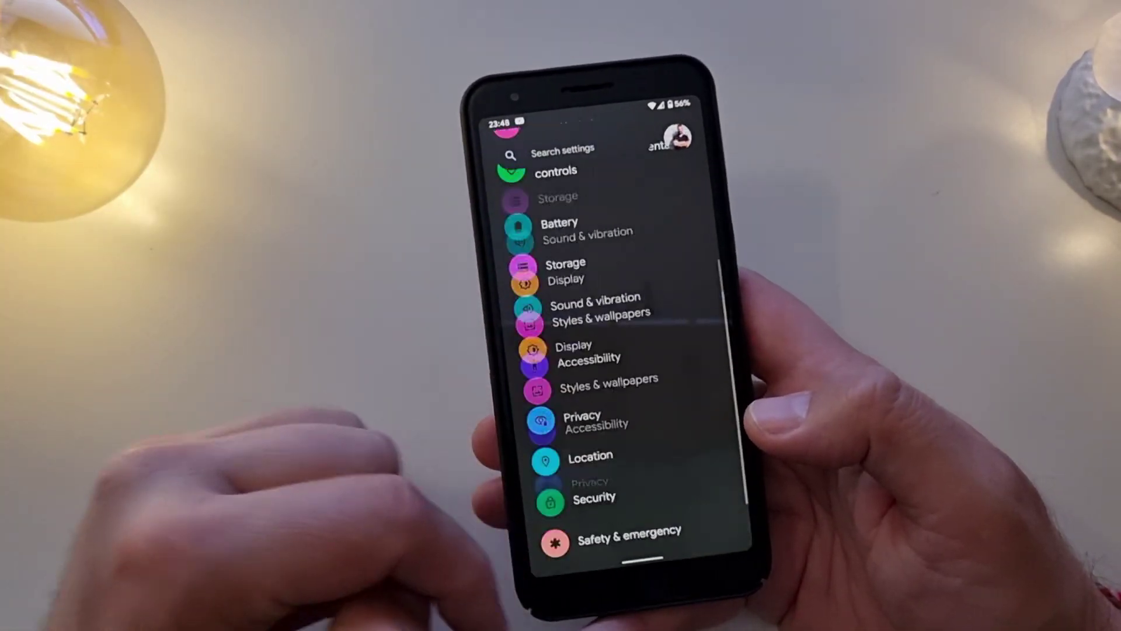
scroll("down", 3)
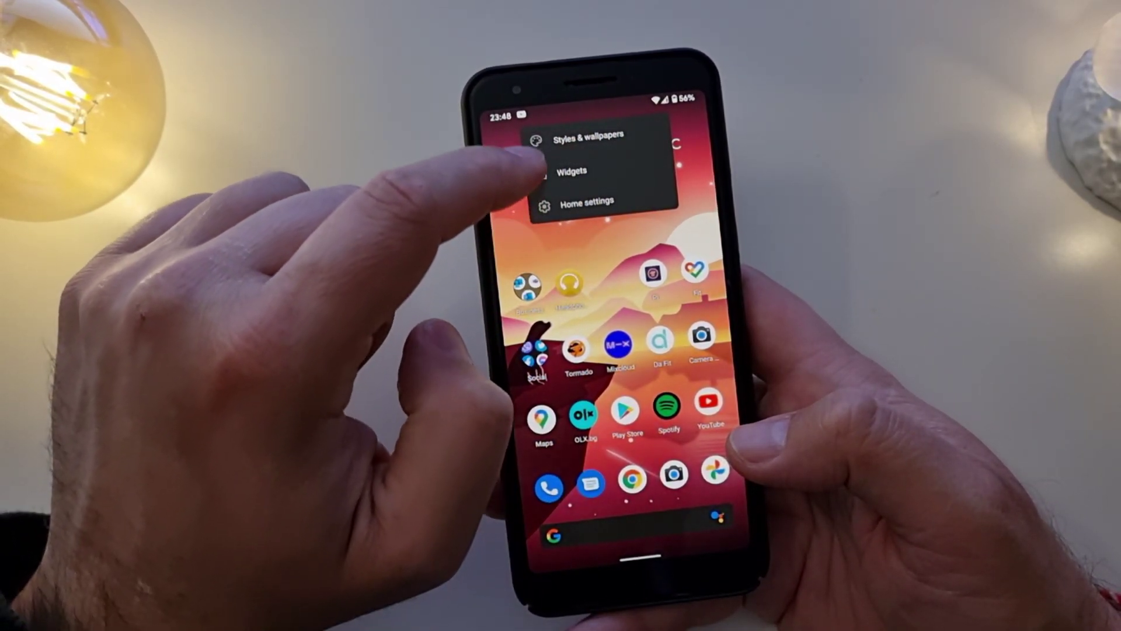
left_click(578, 134)
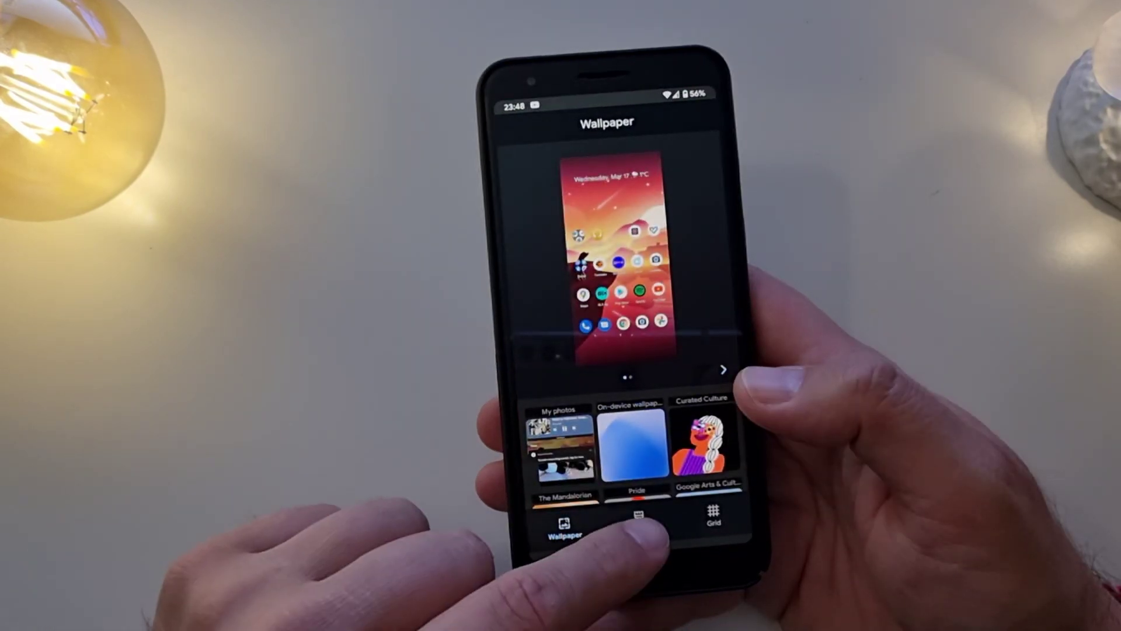
left_click(637, 522)
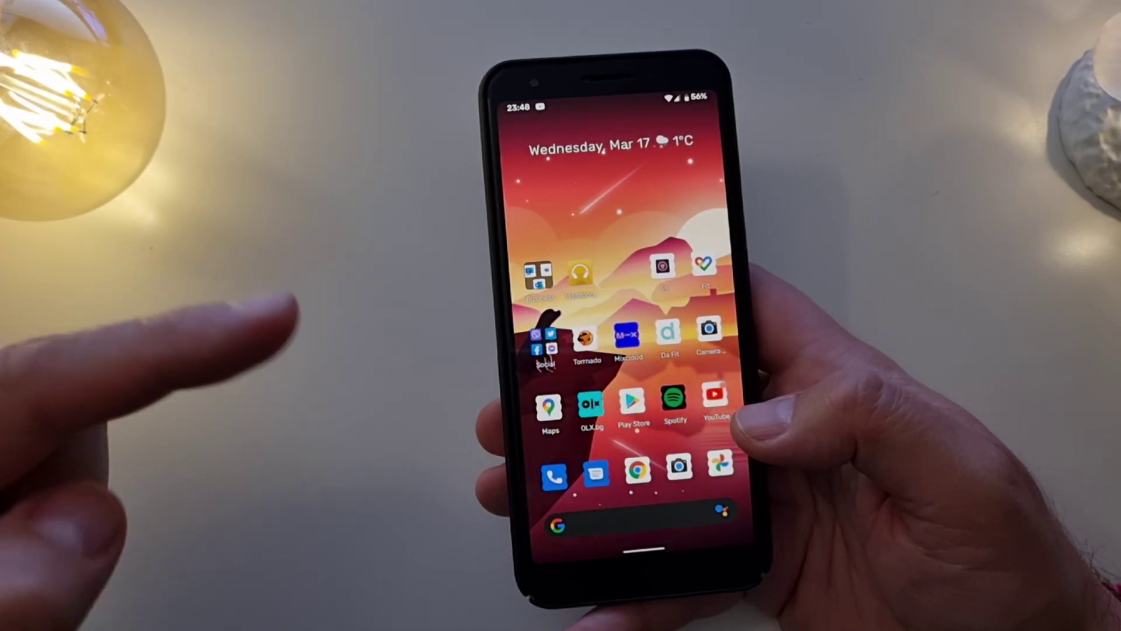
Step: Open a music app, then expand Maps' widgets to show Directions, Driving Mode and Friend's
left_click(672, 401)
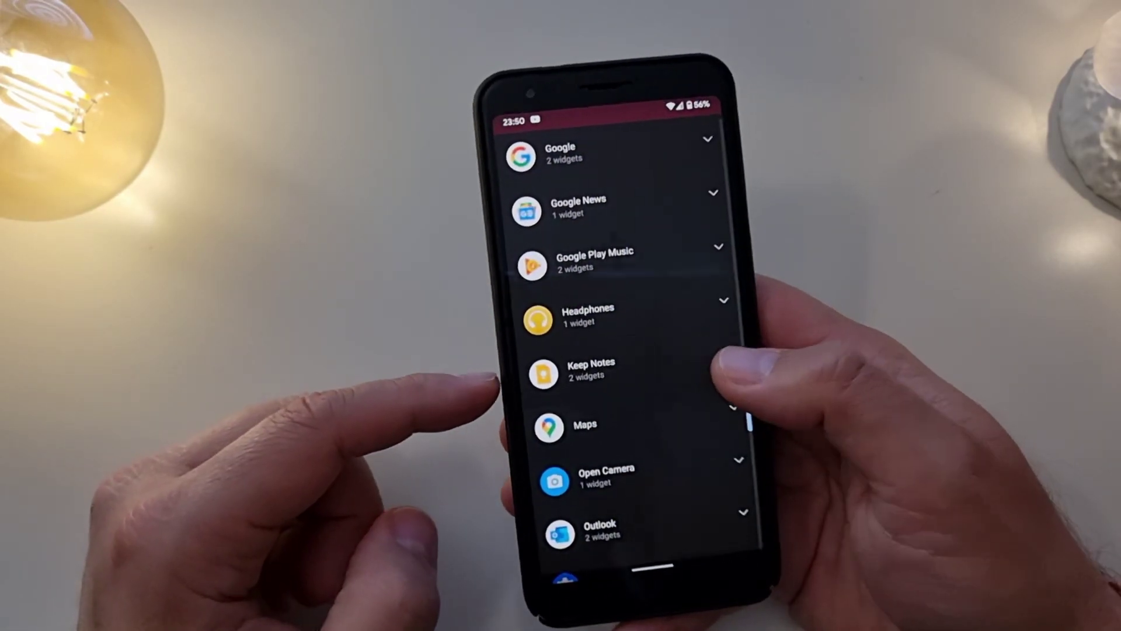
left_click(593, 368)
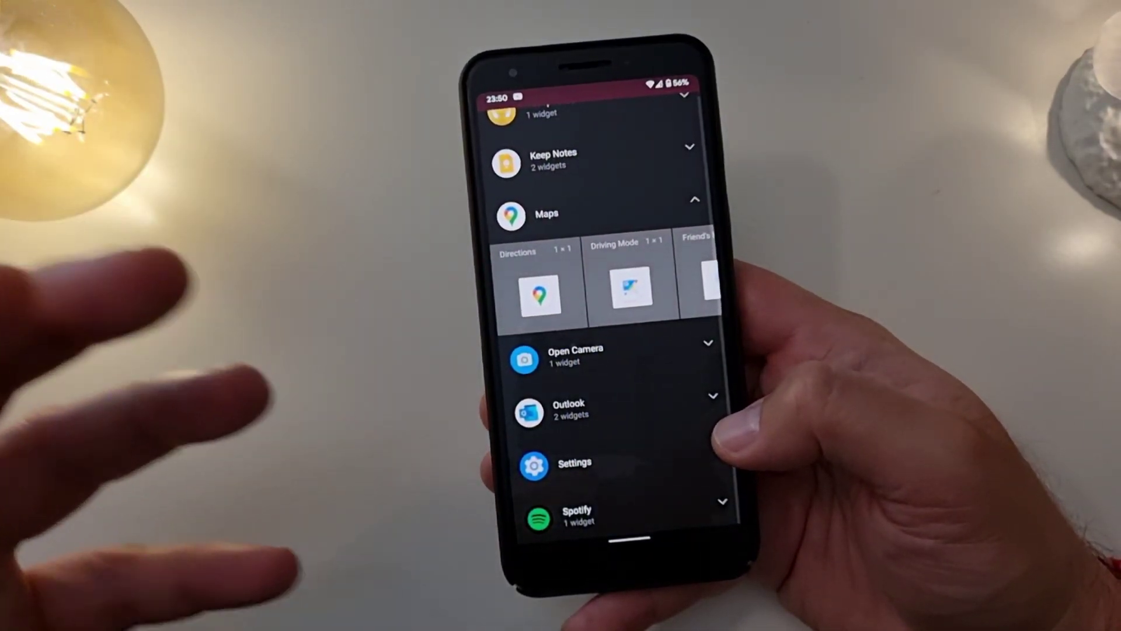
scroll("down", 3)
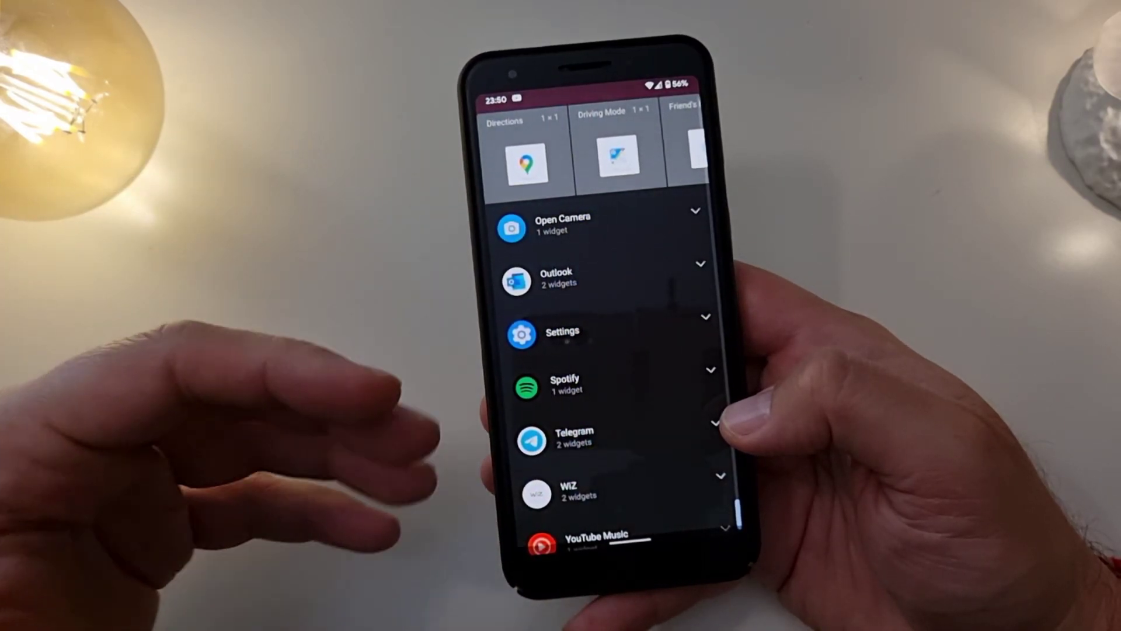